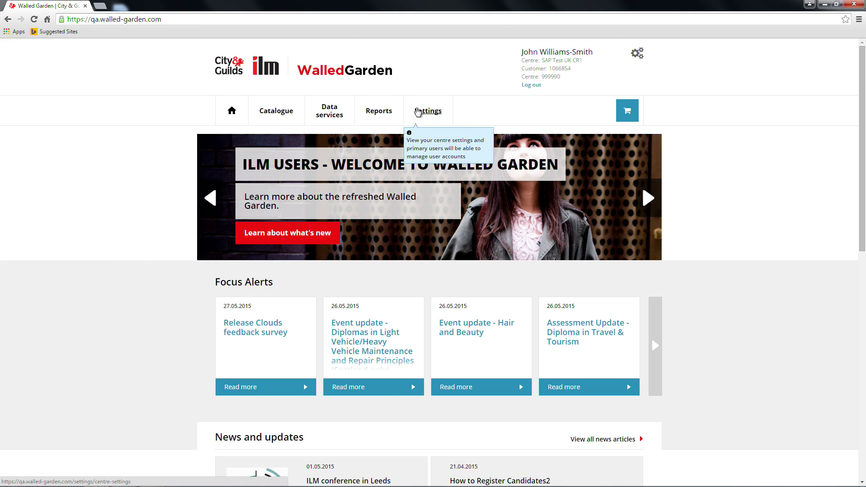
Go to the centre settings page for the test centre.
{"action": "left_click", "coordinate": [428, 111]}
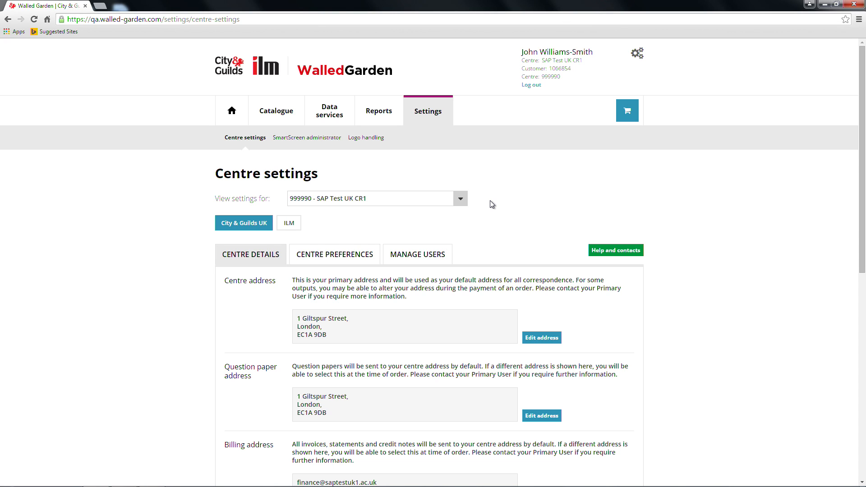
{"action": "mouse_move", "coordinate": [495, 201]}
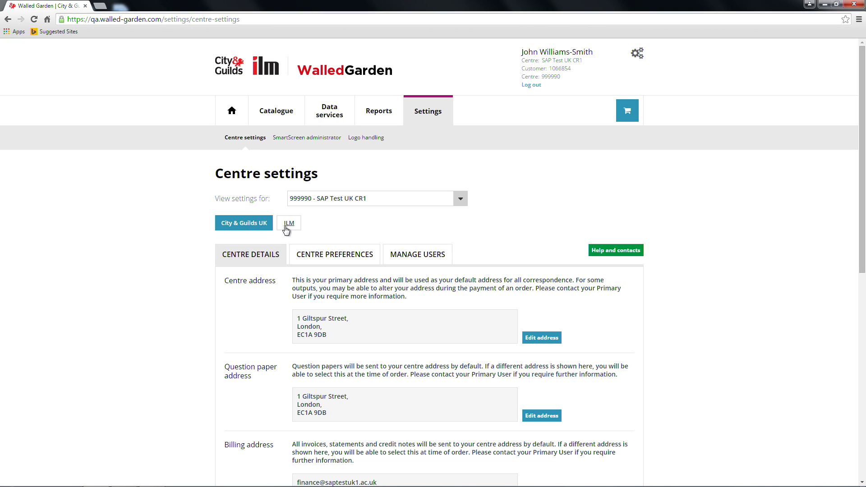
{"action": "left_click", "coordinate": [288, 222]}
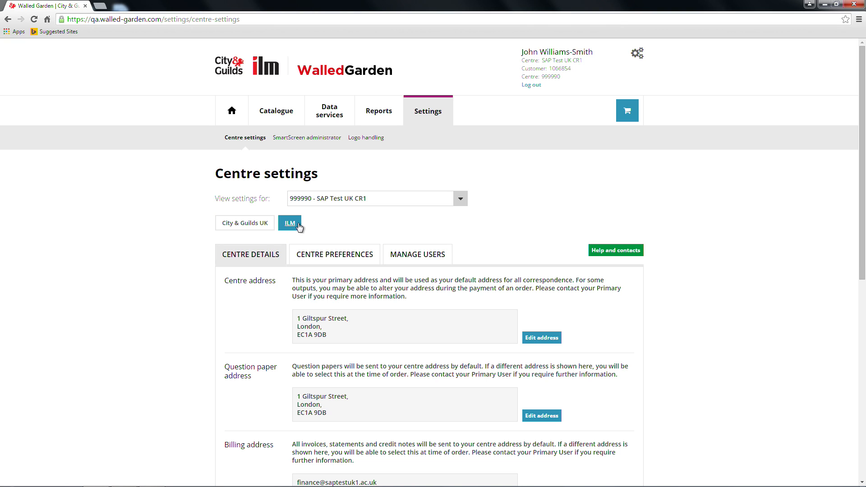
{"action": "mouse_move", "coordinate": [322, 227]}
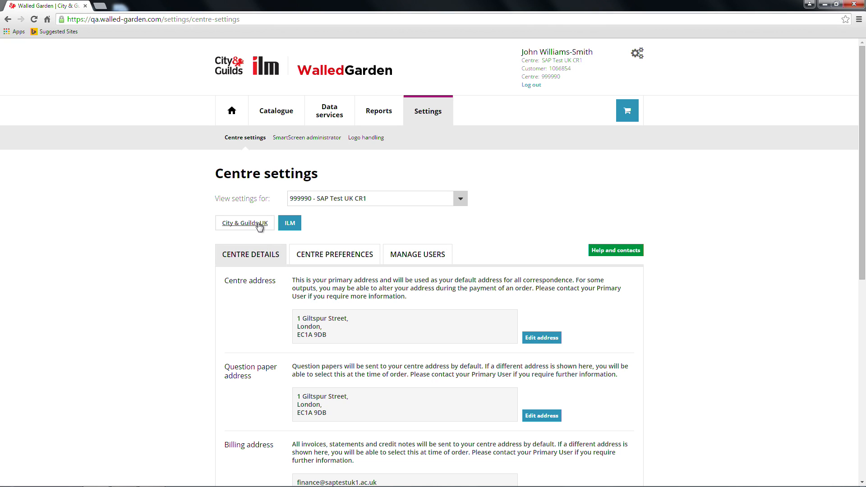
{"action": "left_click", "coordinate": [243, 222]}
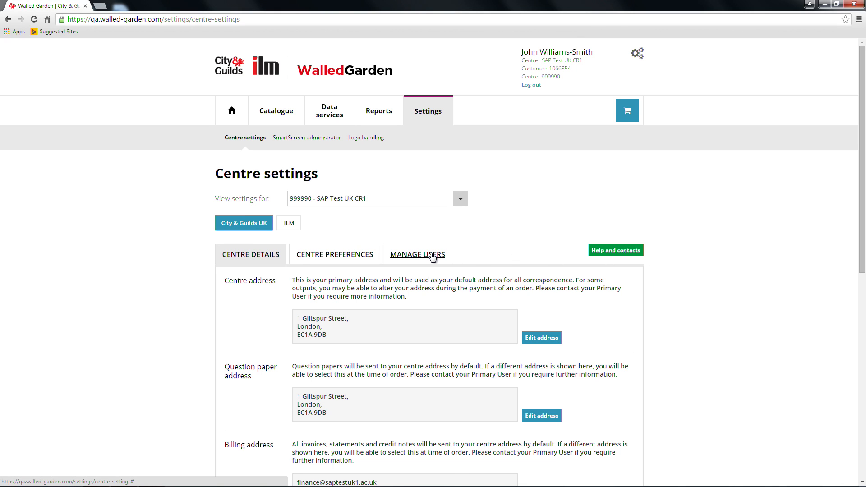
Show the Manage Users table listing names, emails, job titles and profiles.
{"action": "left_click", "coordinate": [418, 254]}
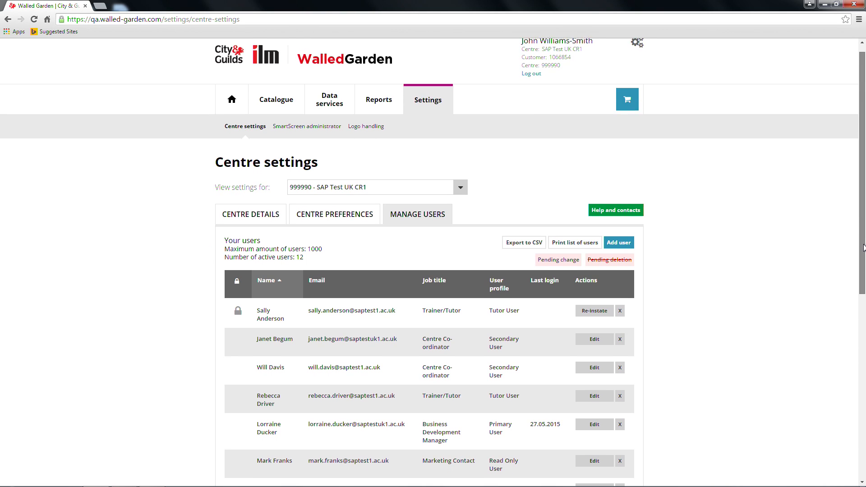
{"action": "scroll", "scroll_direction": "down", "scroll_amount": 3}
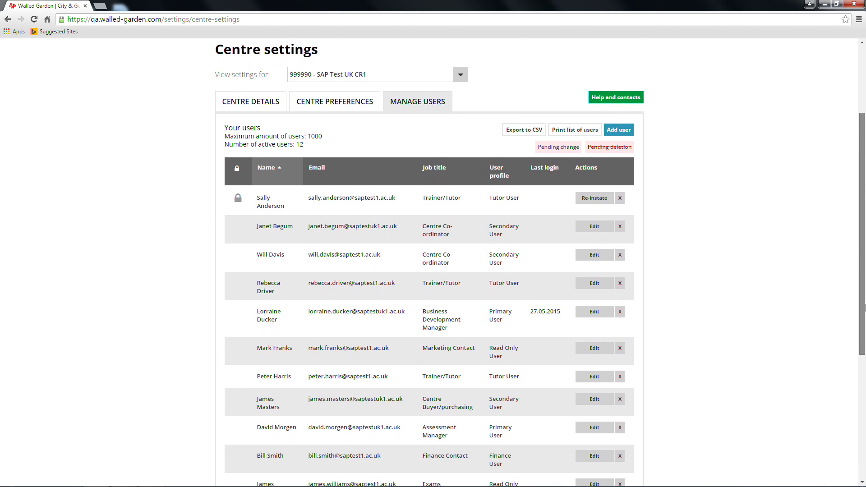
{"action": "scroll", "scroll_direction": "down", "scroll_amount": 3}
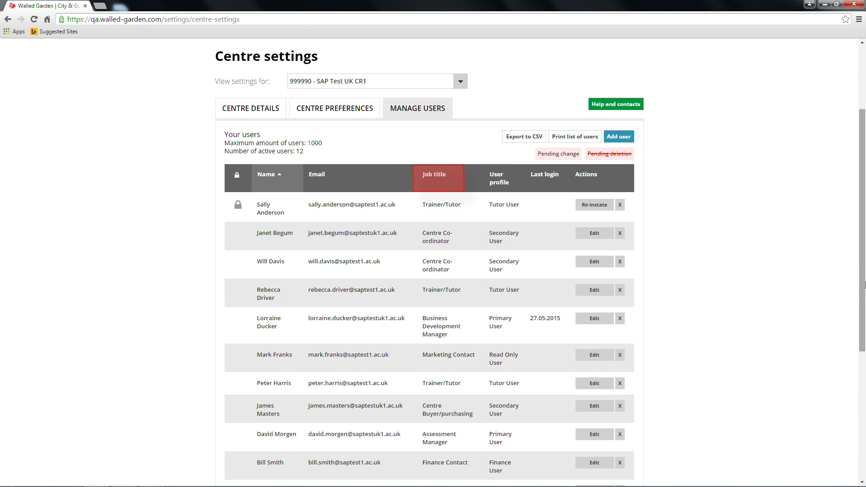
{"action": "mouse_move", "coordinate": [546, 177]}
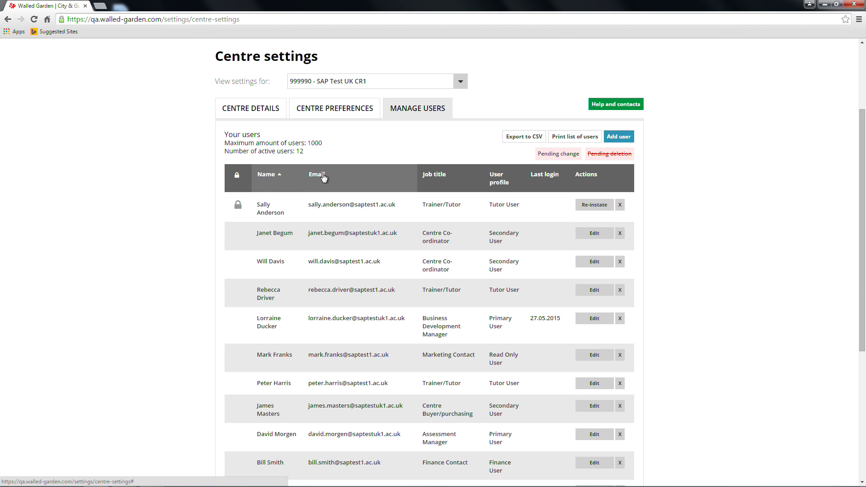
{"action": "left_click", "coordinate": [434, 175]}
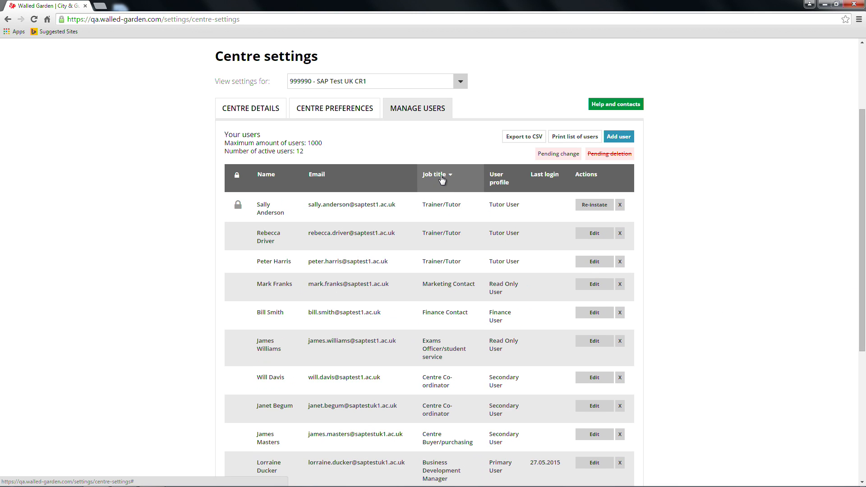
{"action": "left_click", "coordinate": [266, 175]}
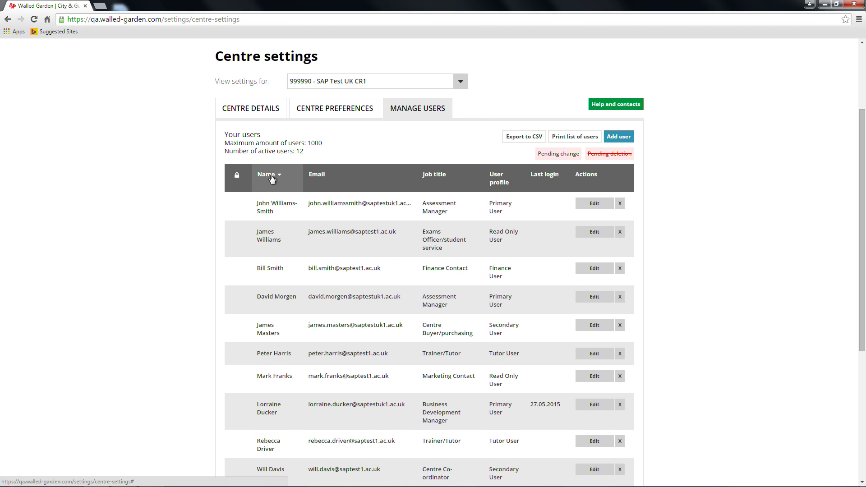
{"action": "left_click", "coordinate": [270, 175]}
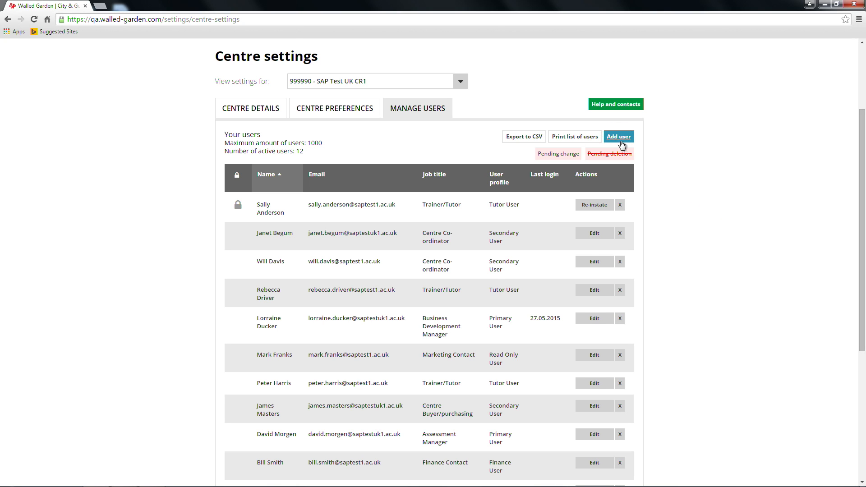
Add a new secondary user with job title Other and a custom title, and create the account.
{"action": "left_click", "coordinate": [618, 137]}
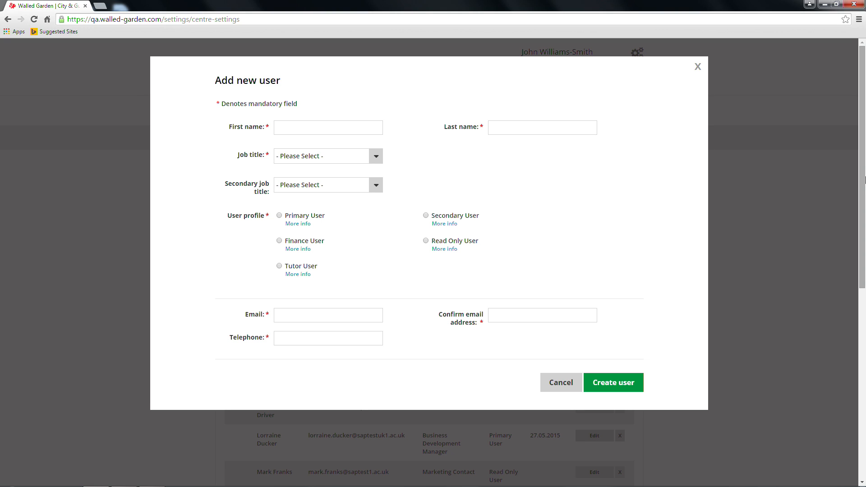
{"action": "mouse_move", "coordinate": [588, 255]}
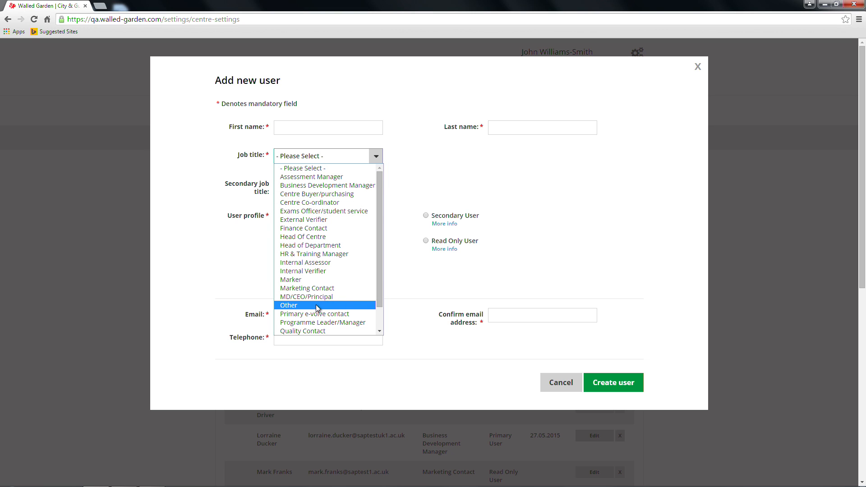
{"action": "left_click", "coordinate": [288, 305]}
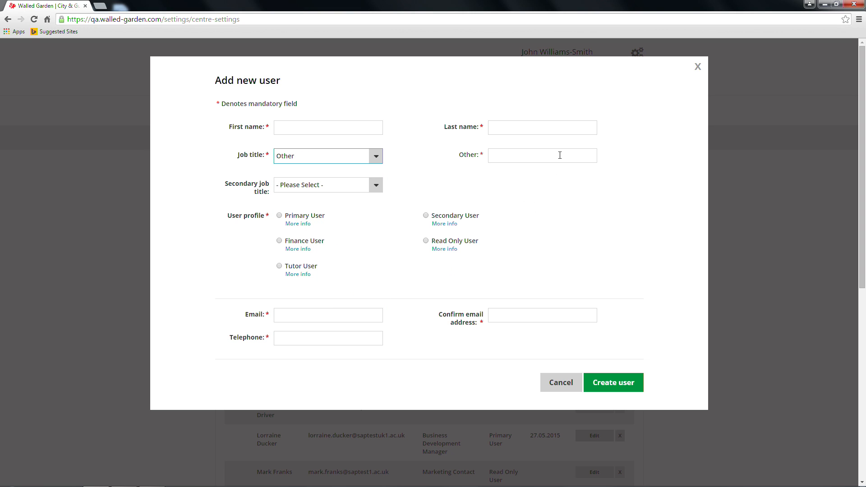
{"action": "left_click", "coordinate": [542, 155]}
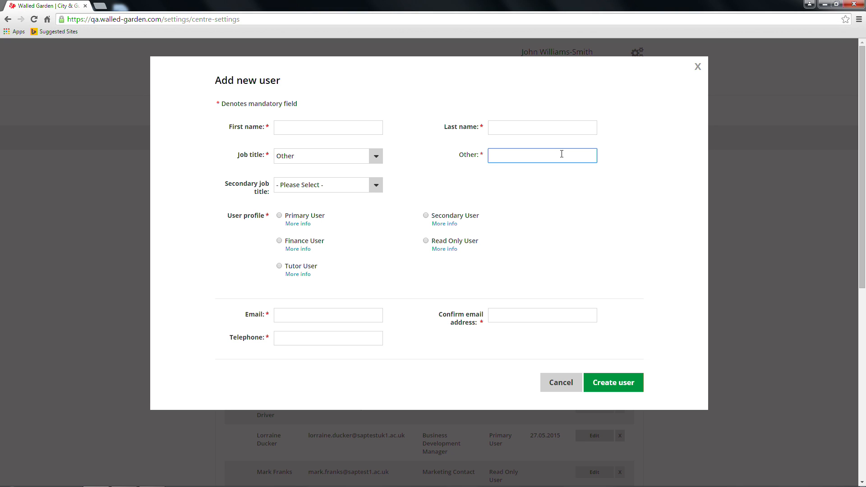
{"action": "mouse_move", "coordinate": [679, 194]}
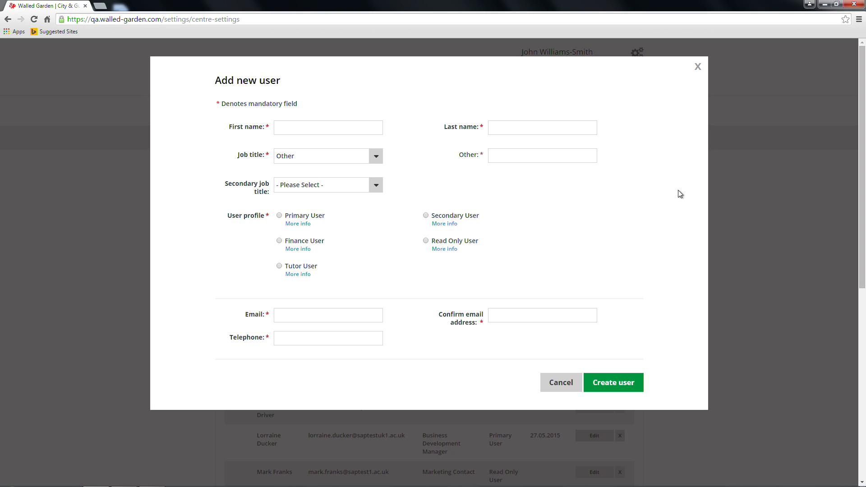
{"action": "mouse_move", "coordinate": [560, 268]}
{"action": "type", "text": "020 8123 4567"}
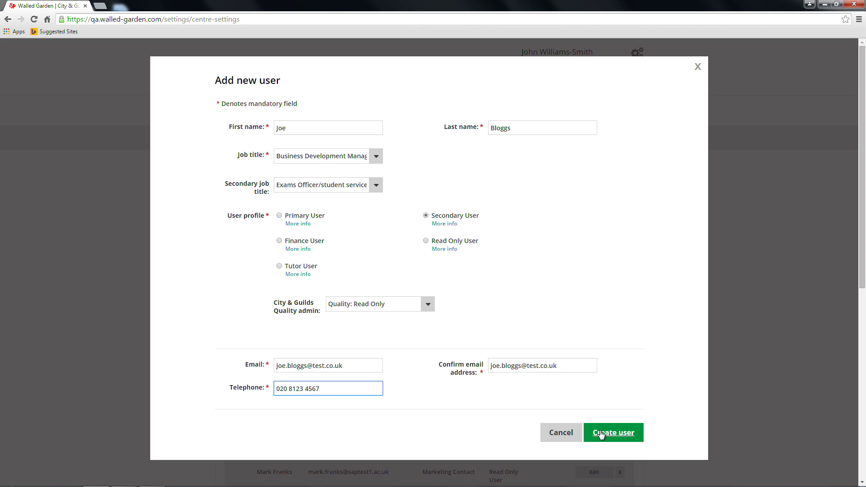
{"action": "left_click", "coordinate": [613, 433]}
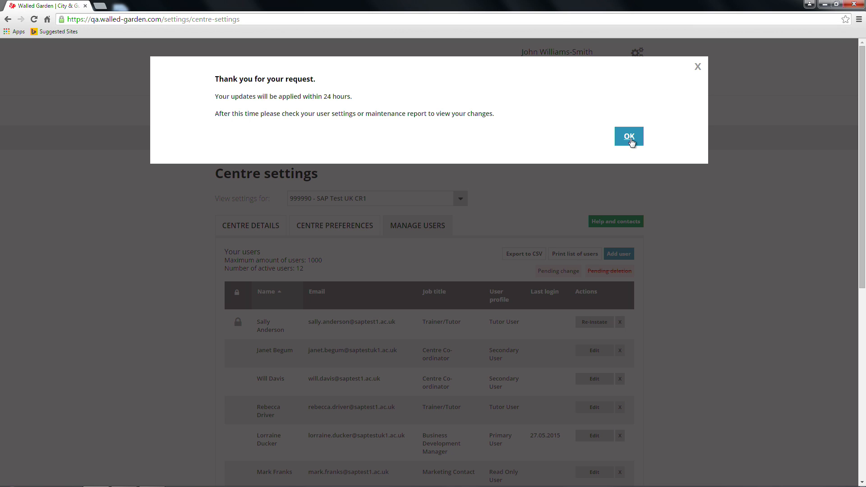
Acknowledge the request confirmation and return to the Your users table of 12 active users.
{"action": "left_click", "coordinate": [628, 136]}
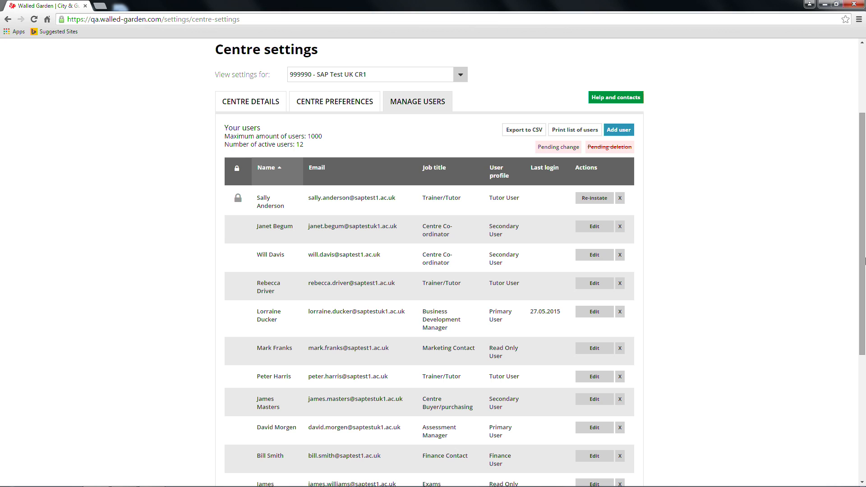
{"action": "scroll", "scroll_direction": "down", "scroll_amount": 3}
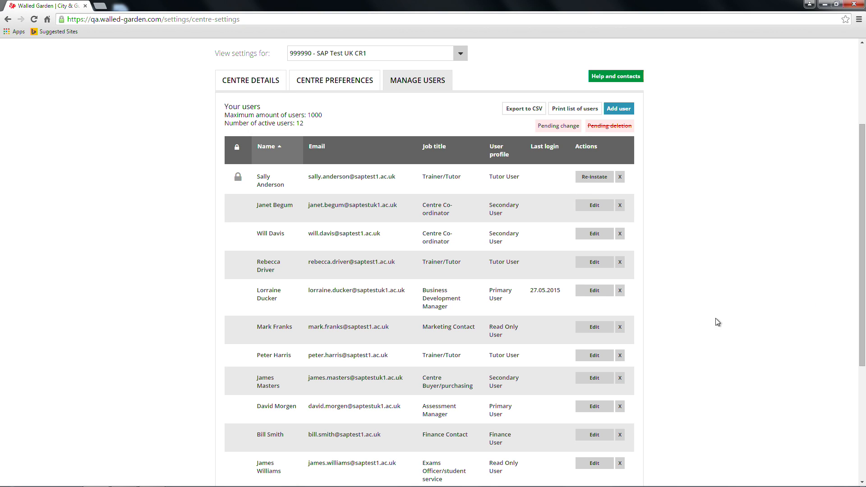
{"action": "left_click", "coordinate": [593, 290]}
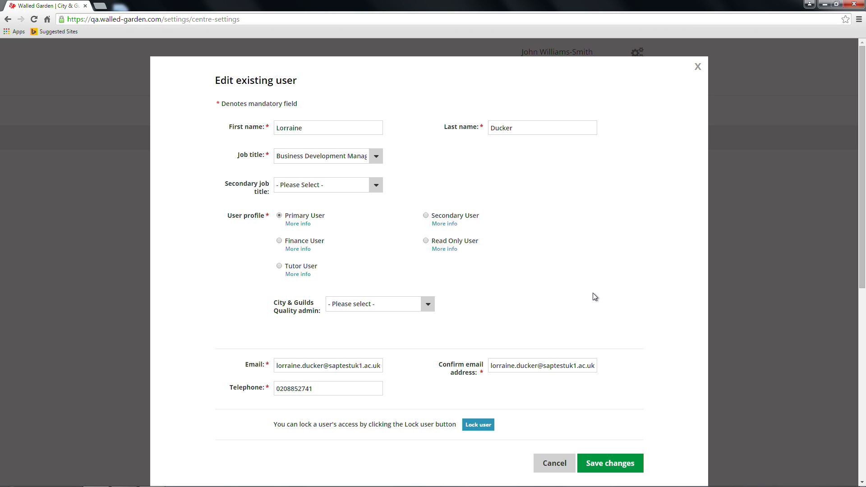
{"action": "left_click", "coordinate": [328, 155]}
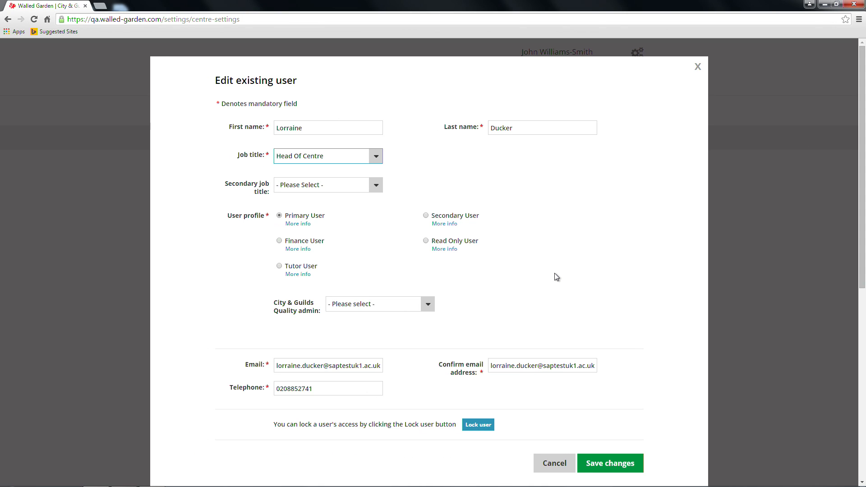
{"action": "mouse_move", "coordinate": [632, 423]}
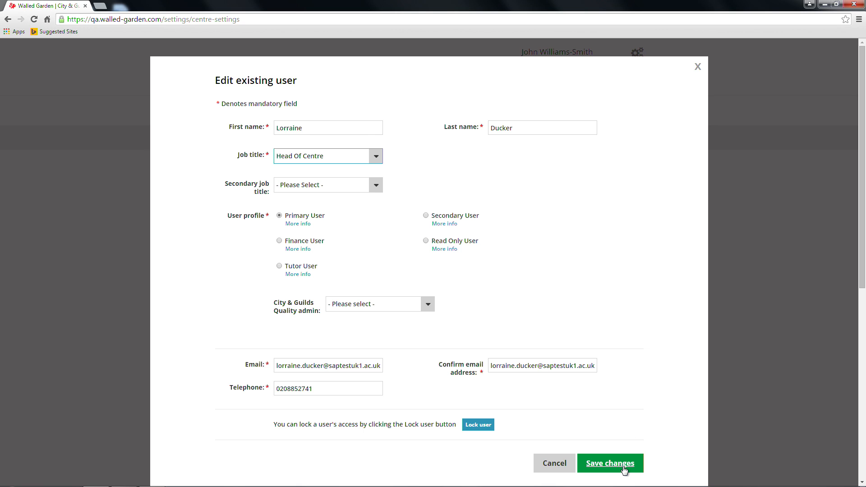
{"action": "left_click", "coordinate": [610, 462]}
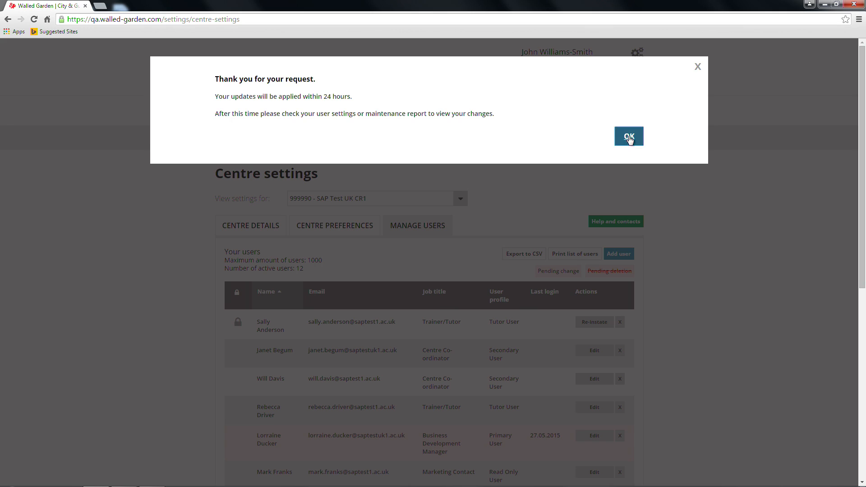
{"action": "left_click", "coordinate": [628, 136]}
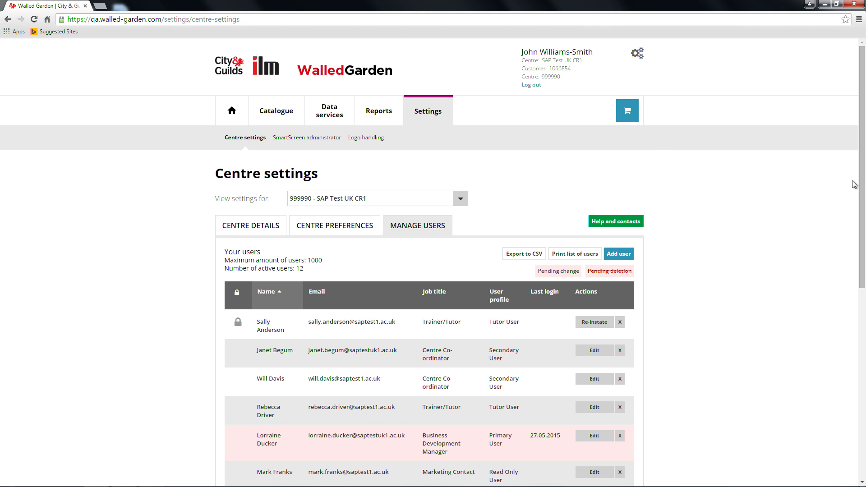
{"action": "mouse_move", "coordinate": [859, 185]}
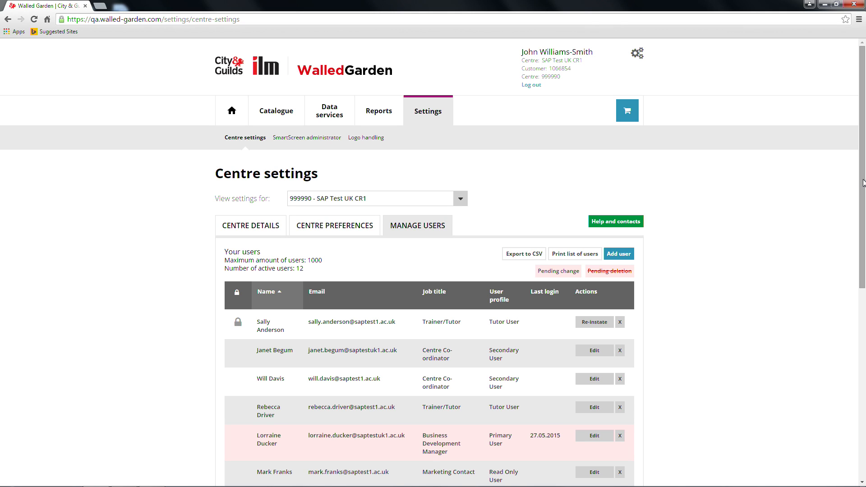
{"action": "scroll", "scroll_direction": "down", "scroll_amount": 3}
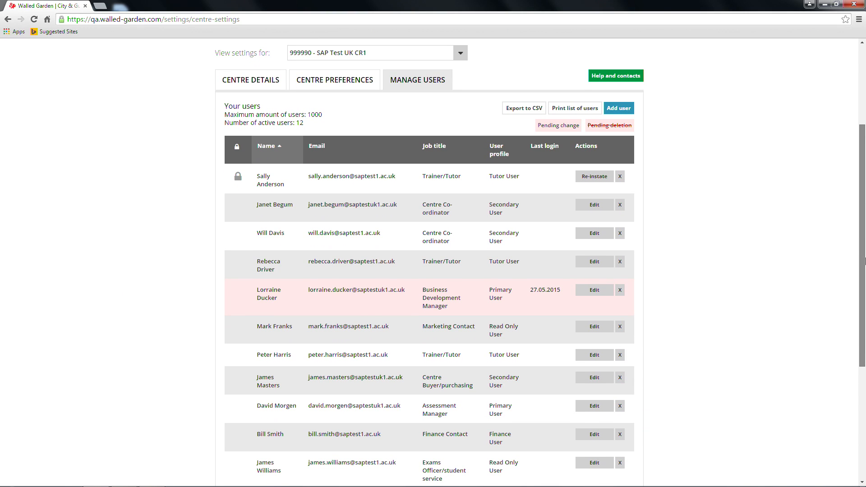
{"action": "left_click", "coordinate": [594, 290]}
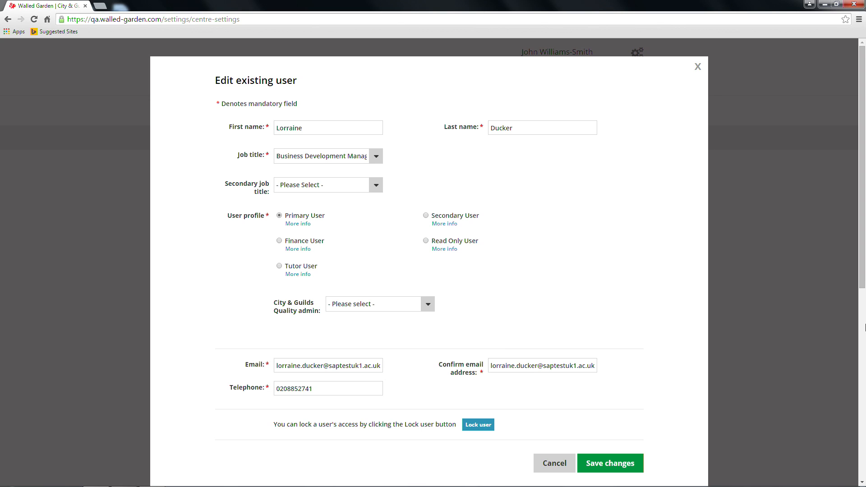
{"action": "left_click", "coordinate": [610, 462]}
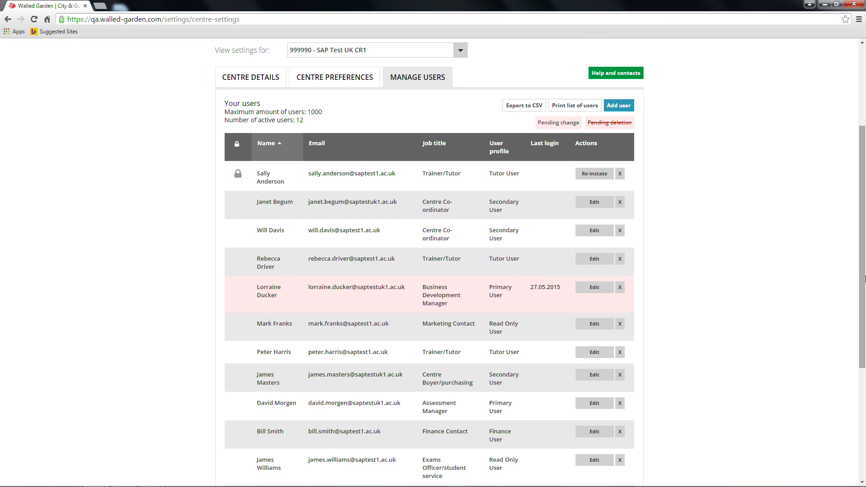
{"action": "left_click", "coordinate": [619, 201]}
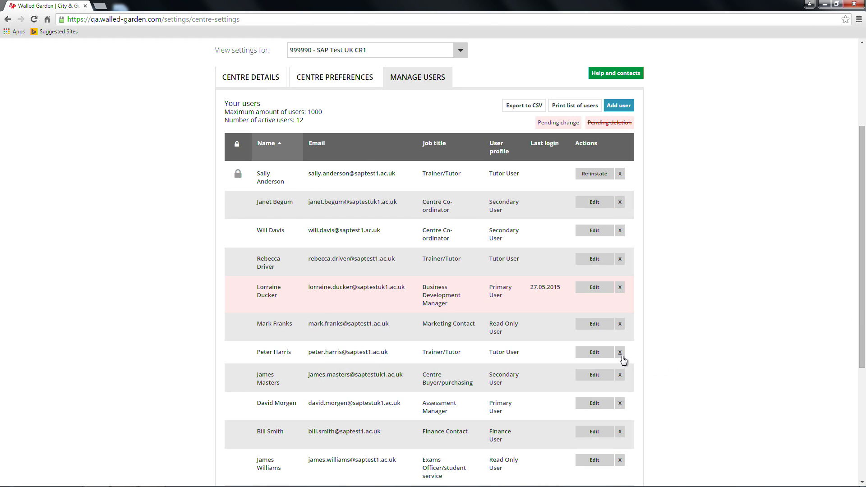
{"action": "left_click", "coordinate": [620, 352]}
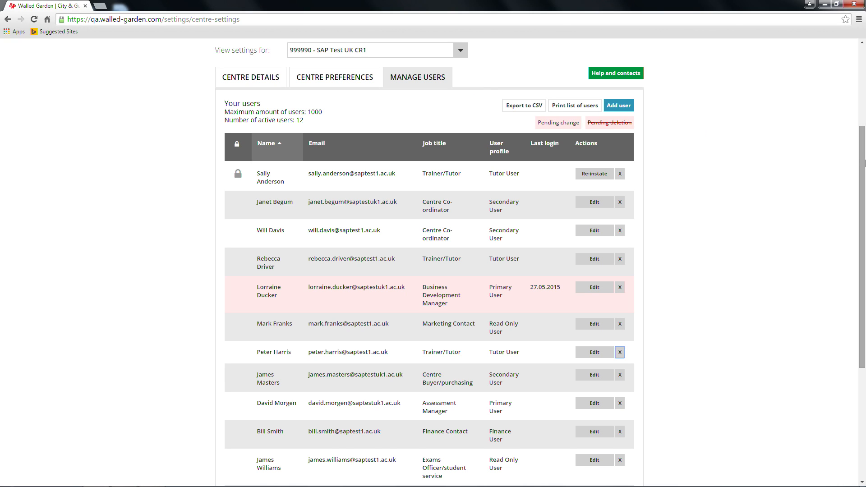
{"action": "left_click", "coordinate": [619, 351]}
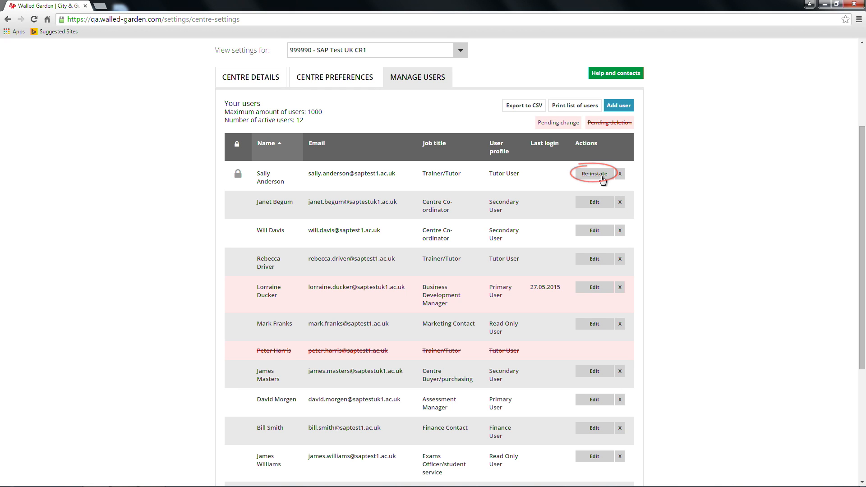
{"action": "left_click", "coordinate": [594, 173]}
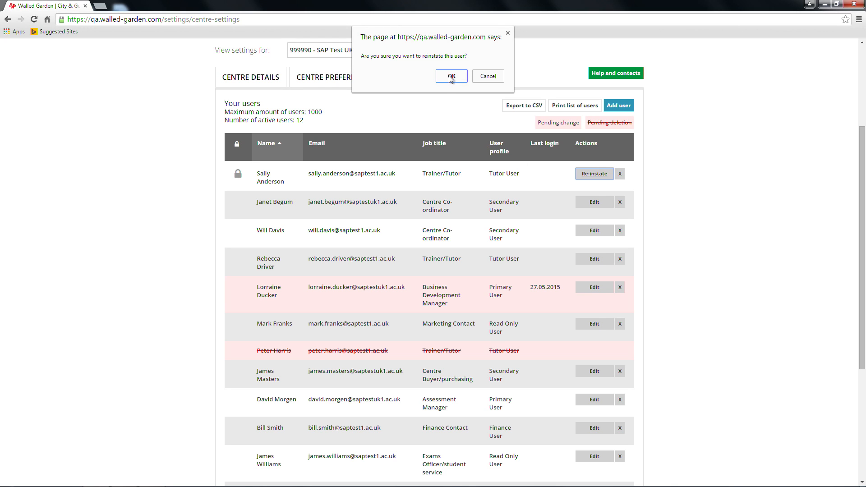
{"action": "left_click", "coordinate": [450, 76]}
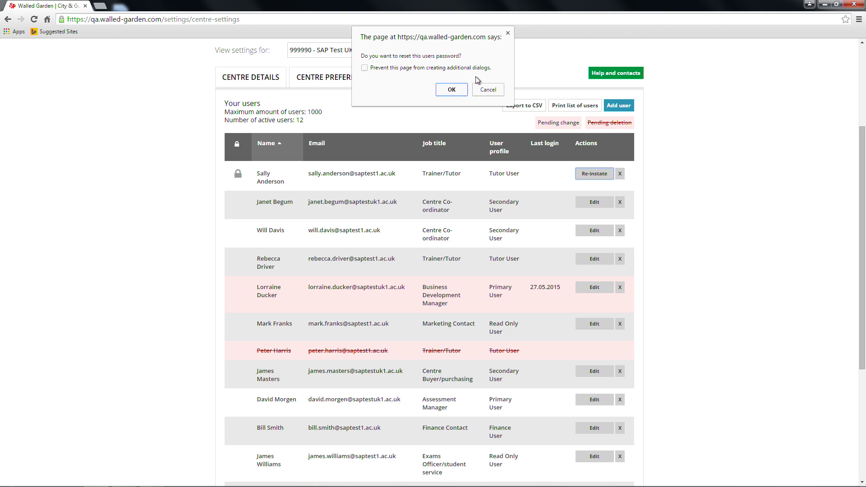
{"action": "mouse_move", "coordinate": [511, 78]}
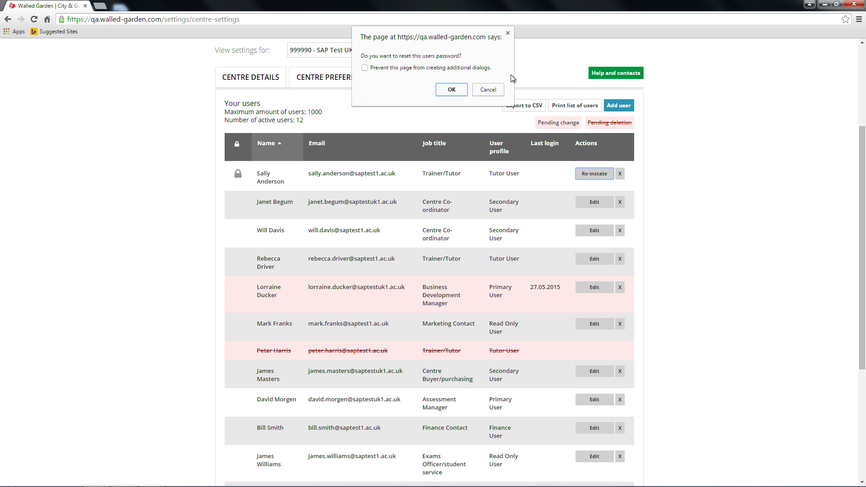